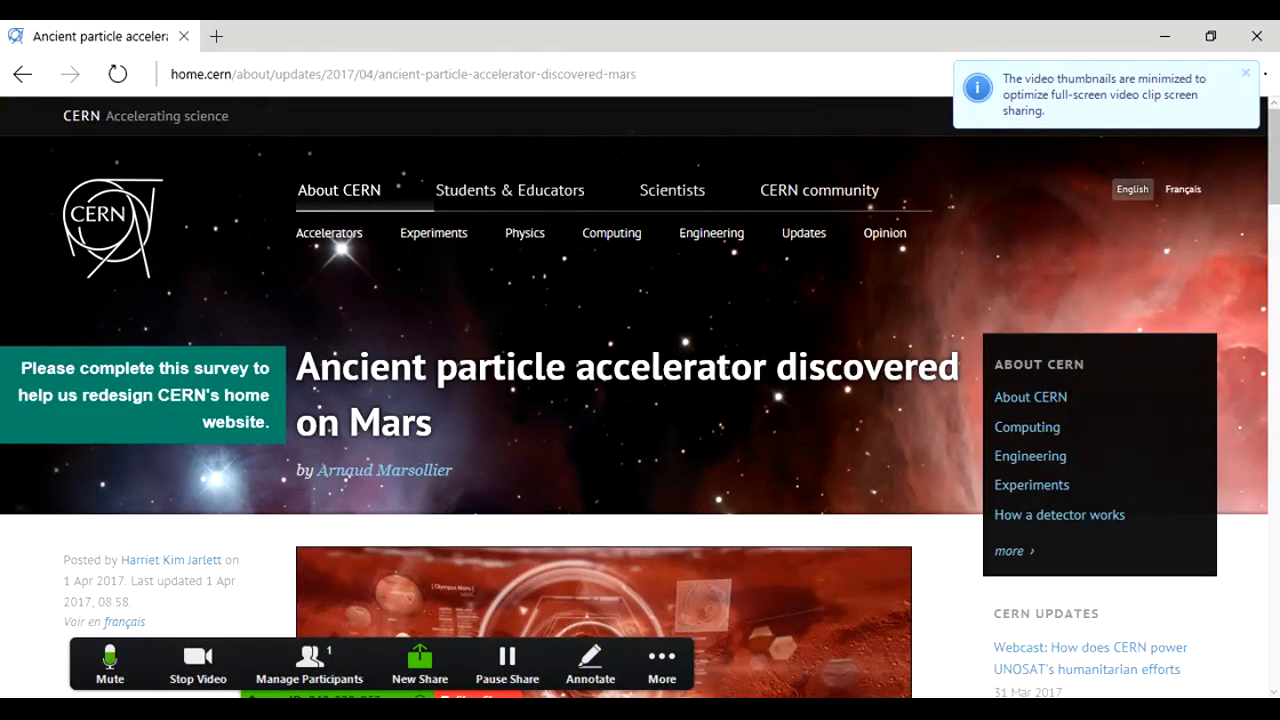
pyautogui.scroll(-3)
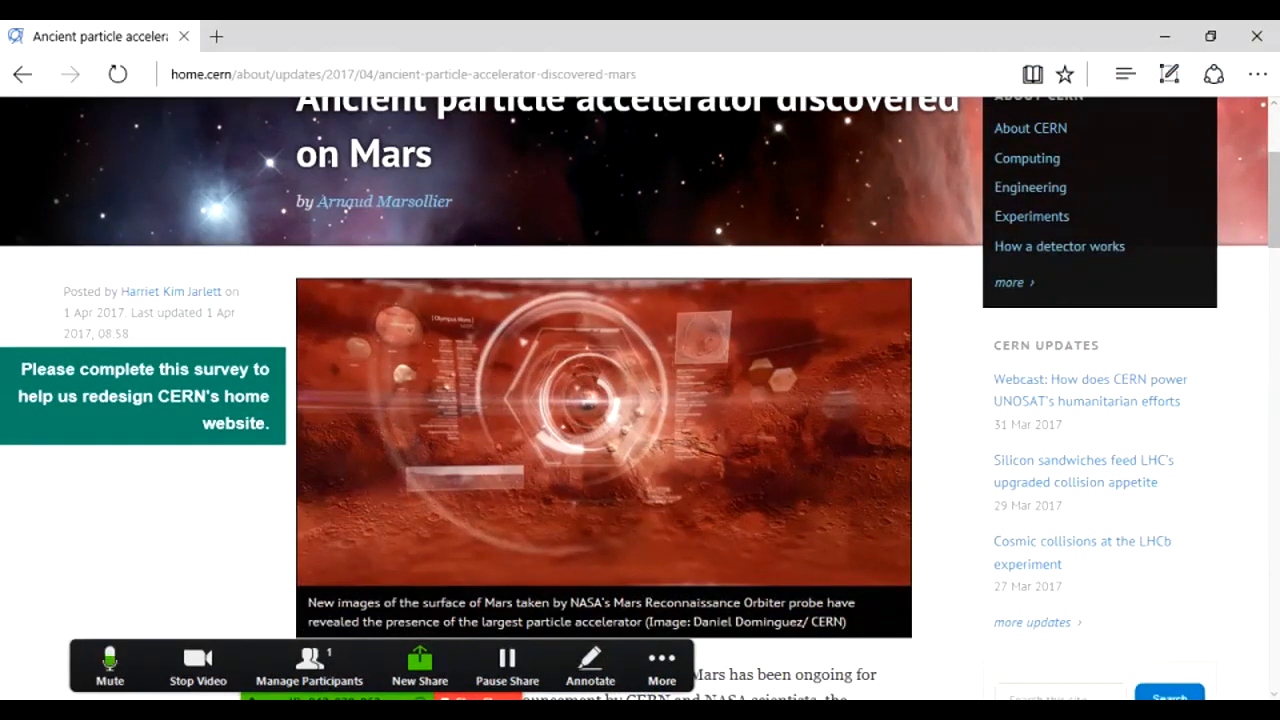
pyautogui.scroll(-3)
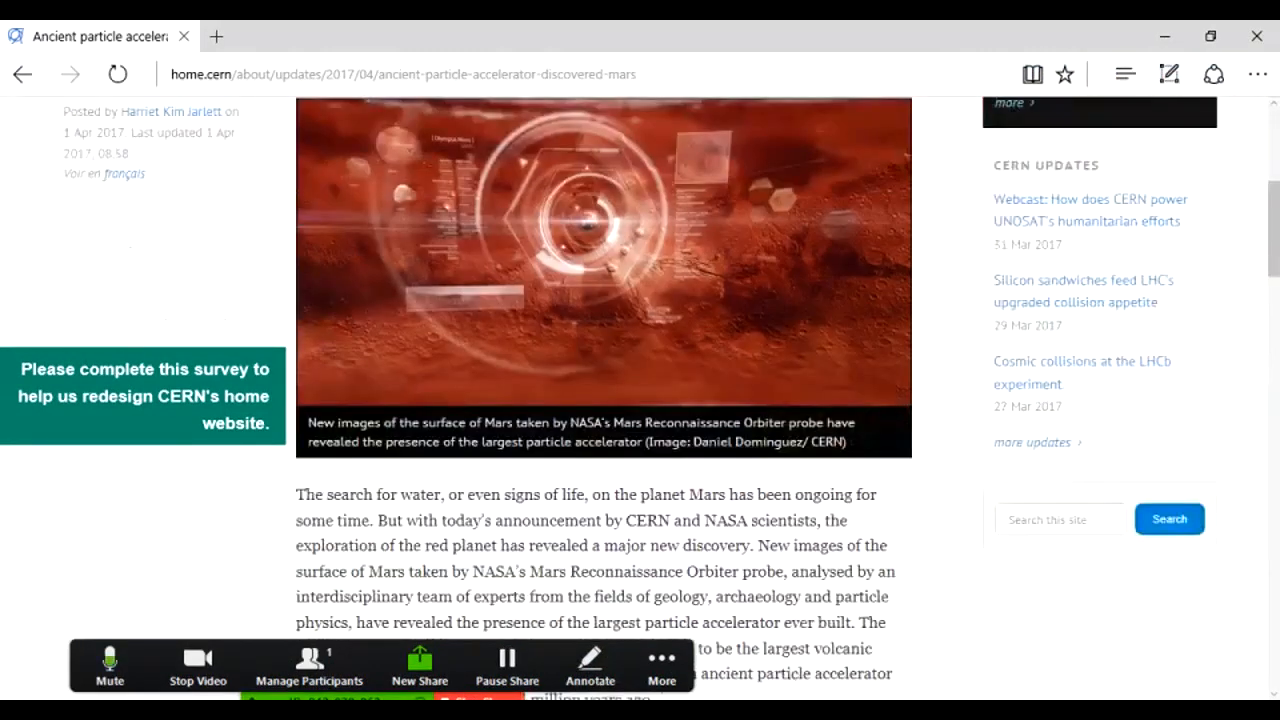
pyautogui.scroll(-3)
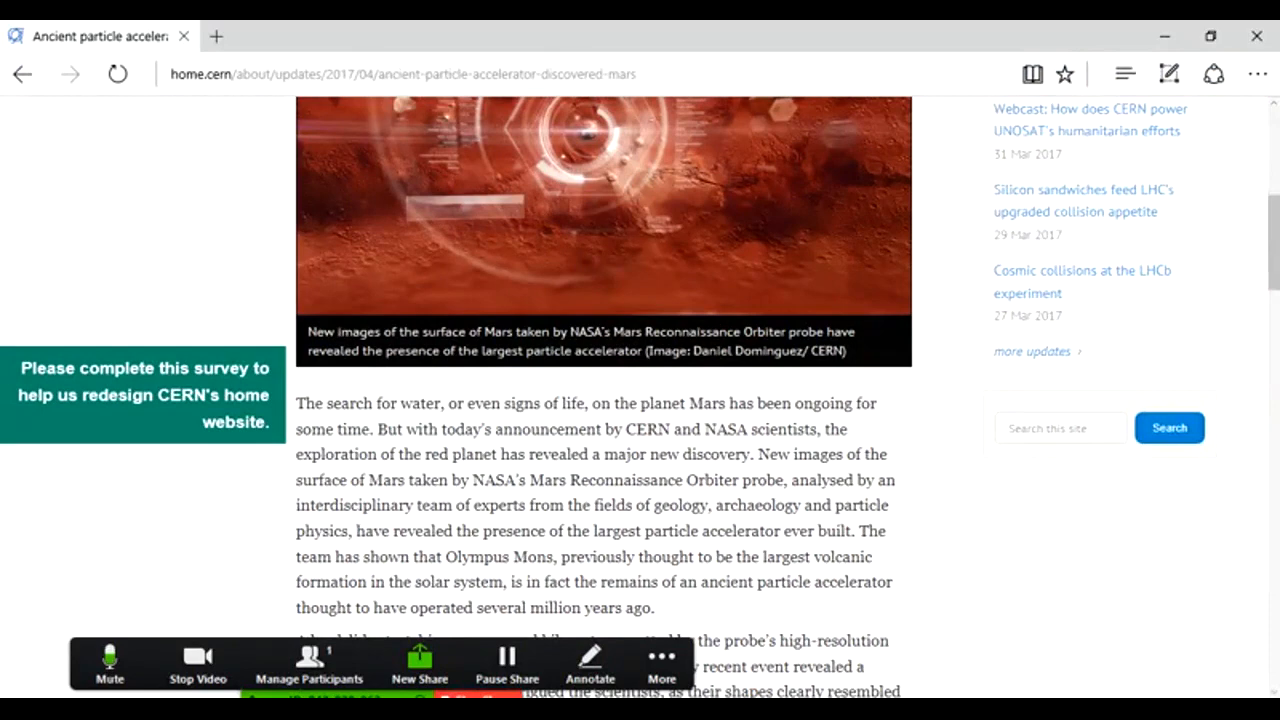
pyautogui.scroll(3)
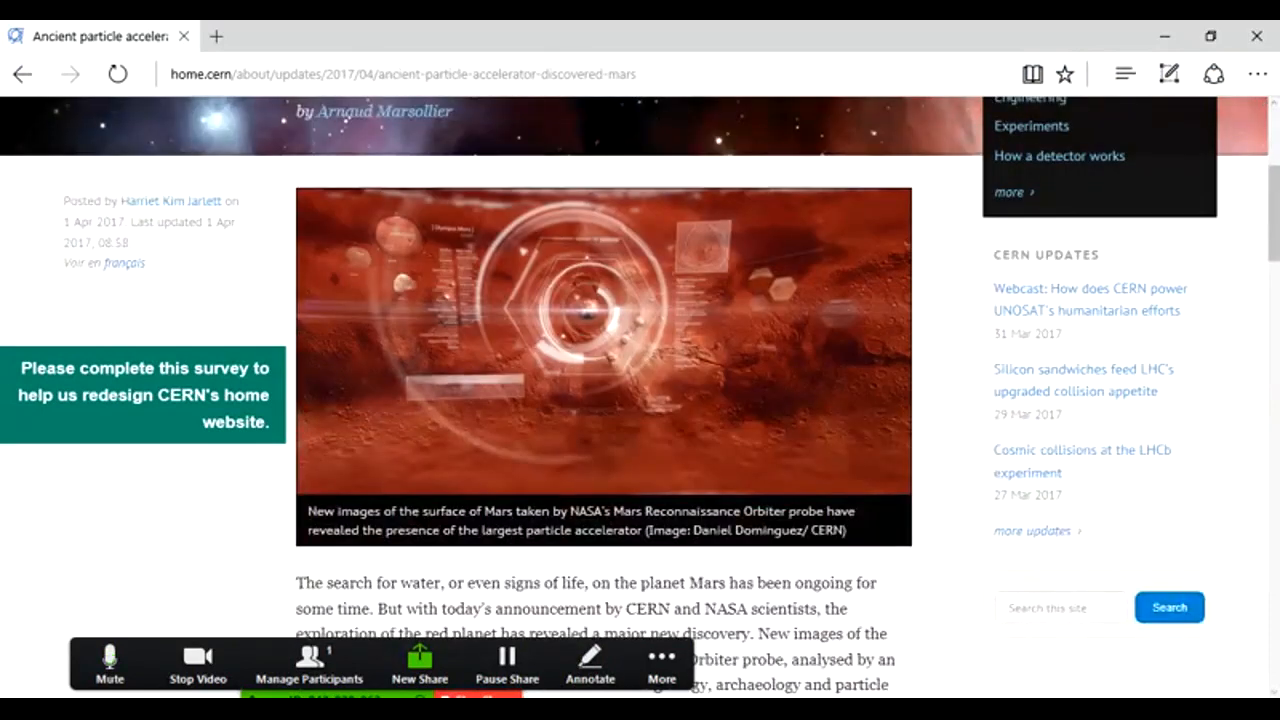
pyautogui.scroll(-3)
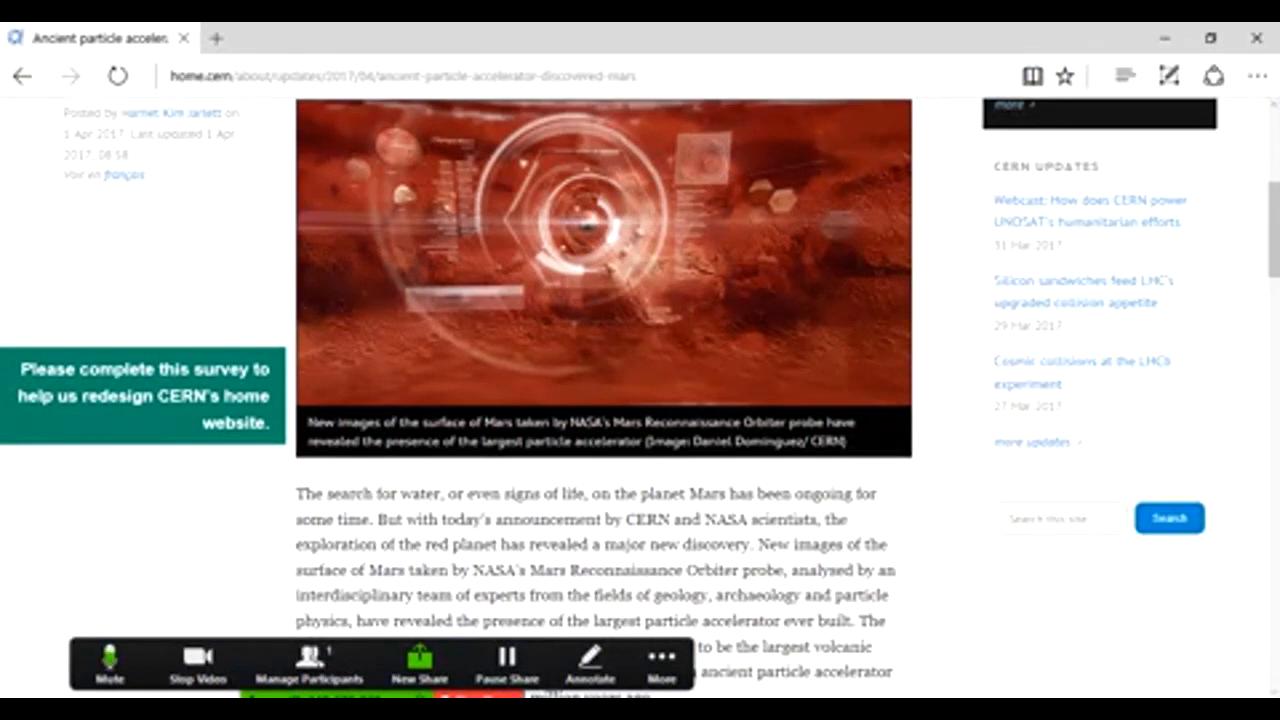
pyautogui.scroll(-3)
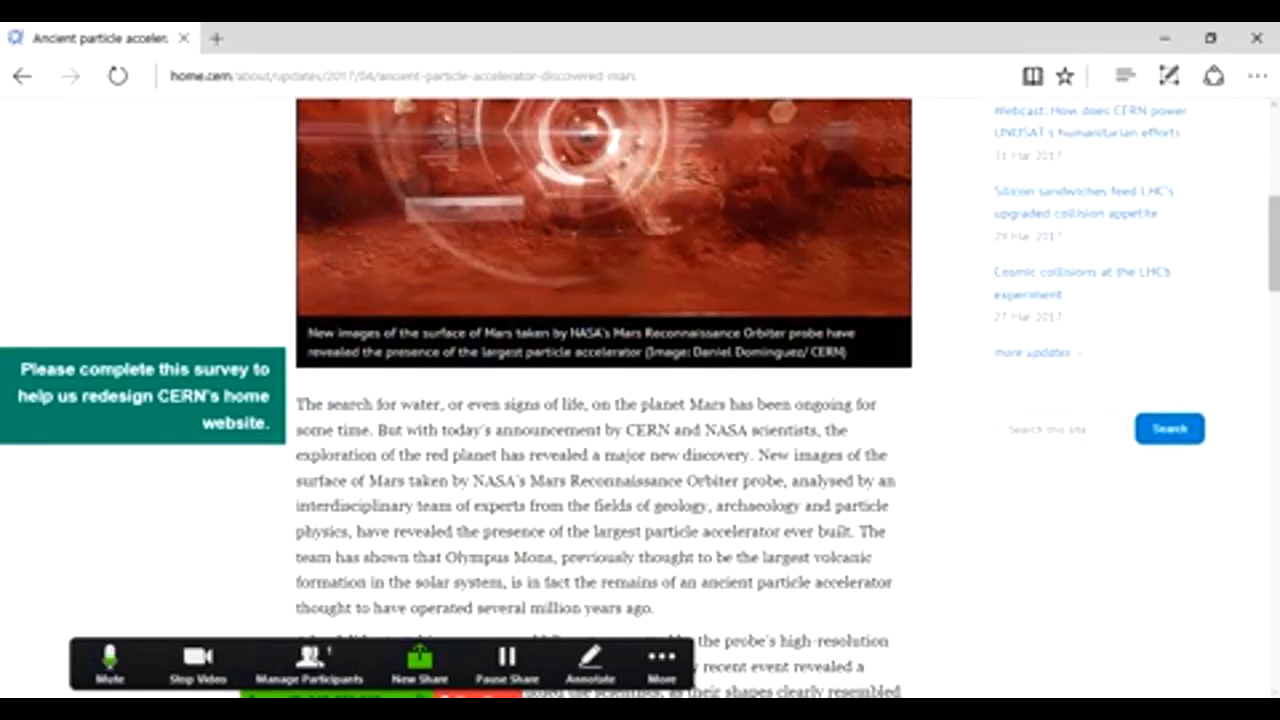
pyautogui.scroll(-3)
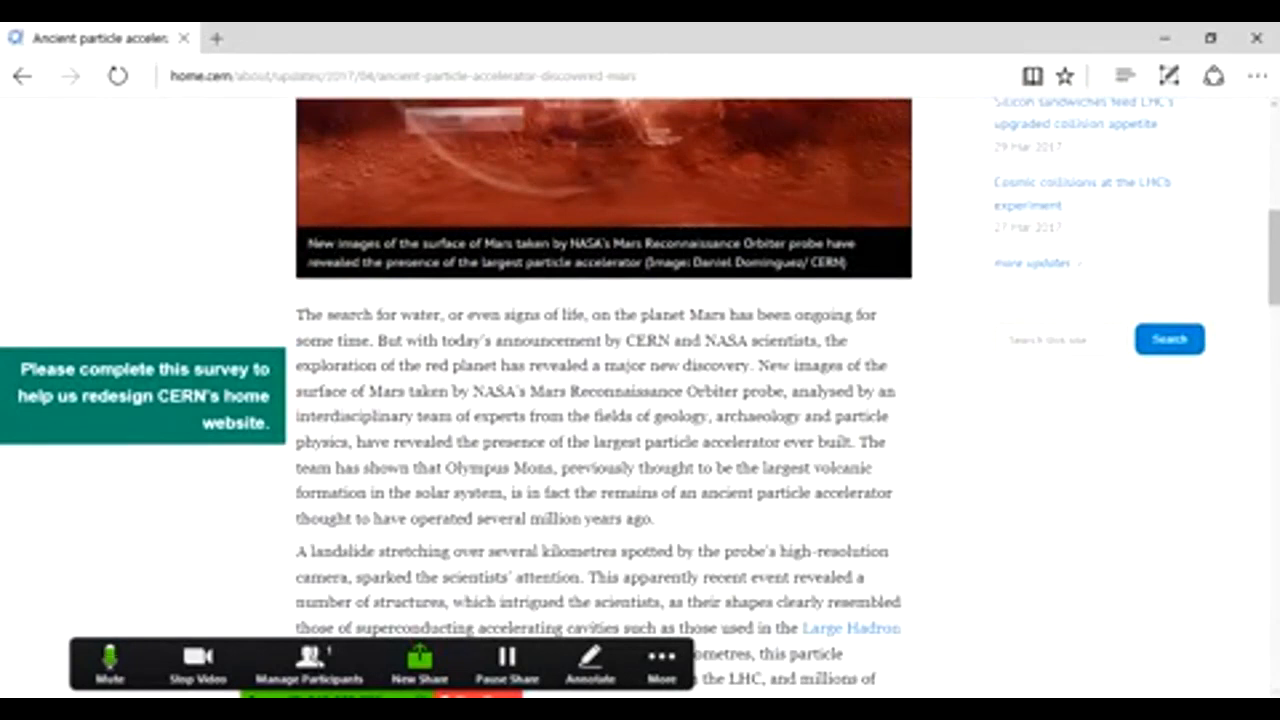
pyautogui.scroll(-3)
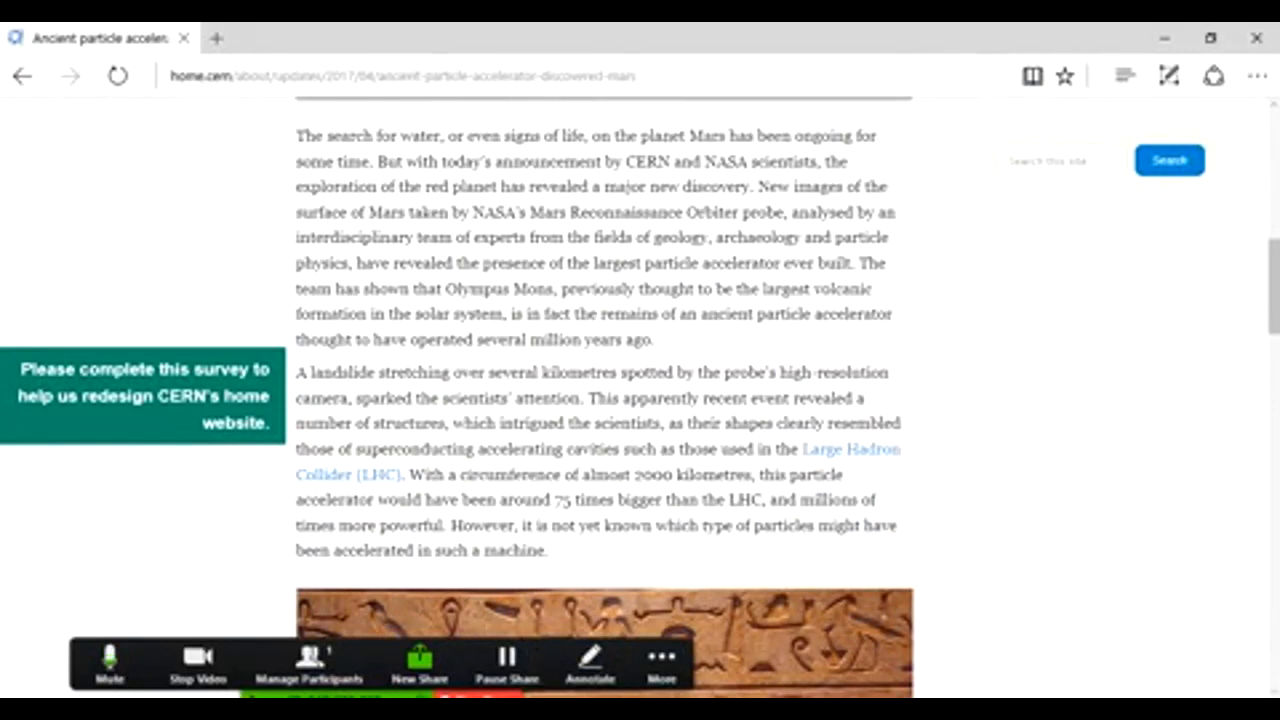
pyautogui.scroll(-3)
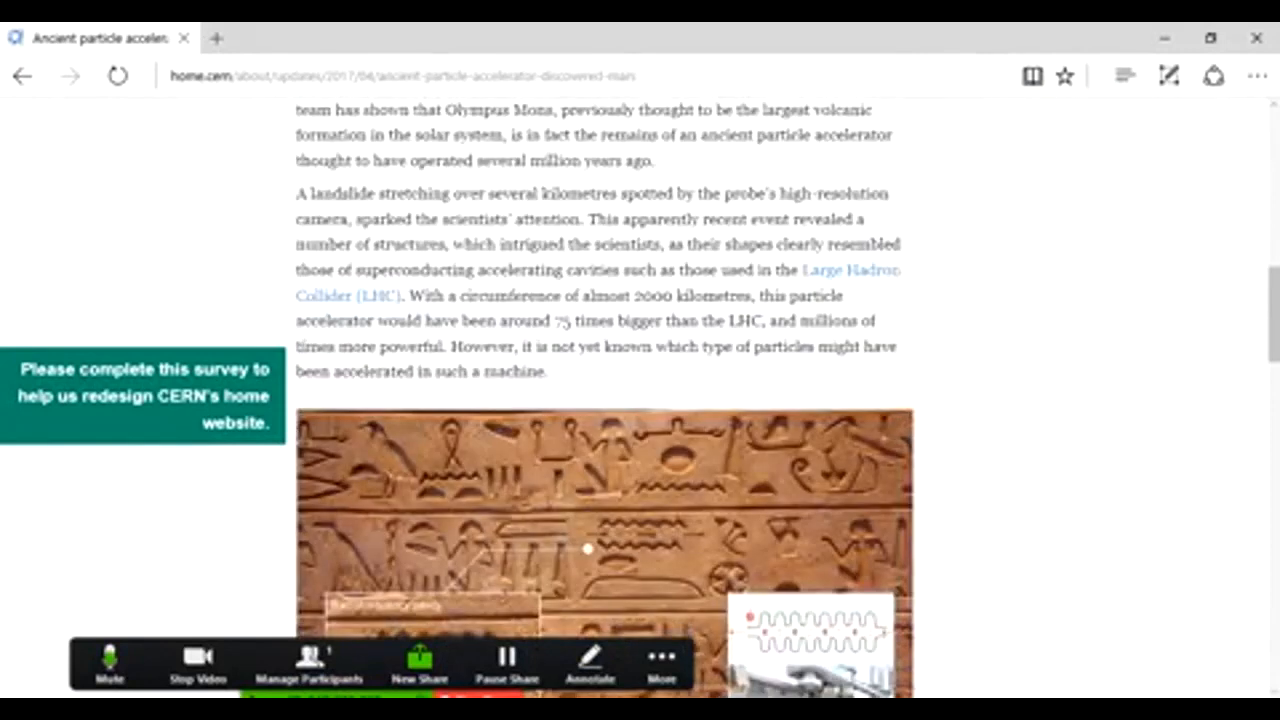
pyautogui.scroll(-3)
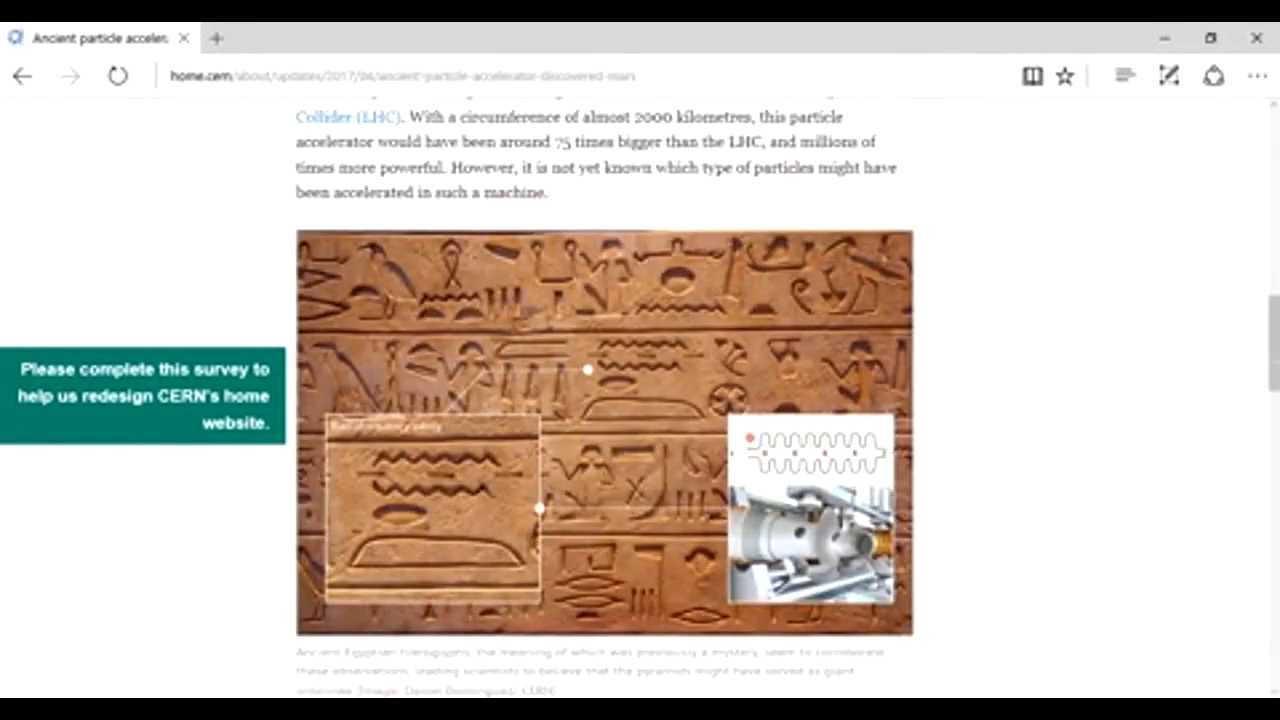
pyautogui.scroll(-3)
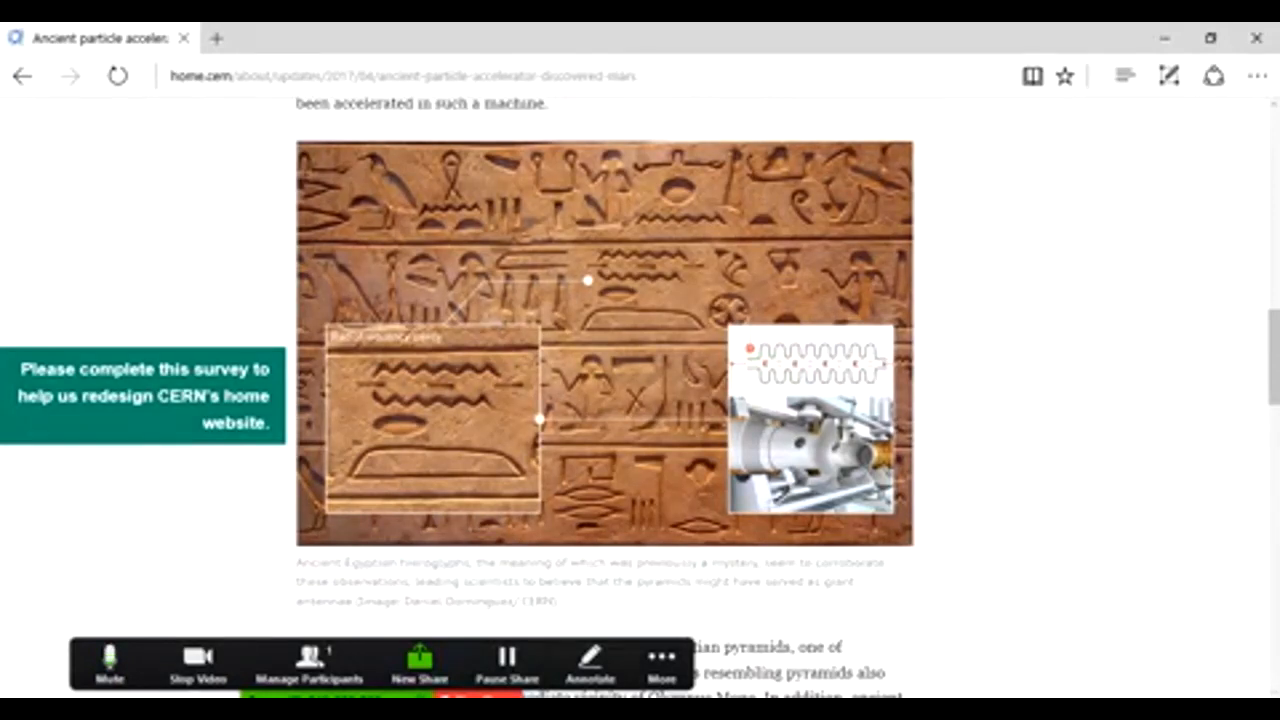
pyautogui.scroll(-3)
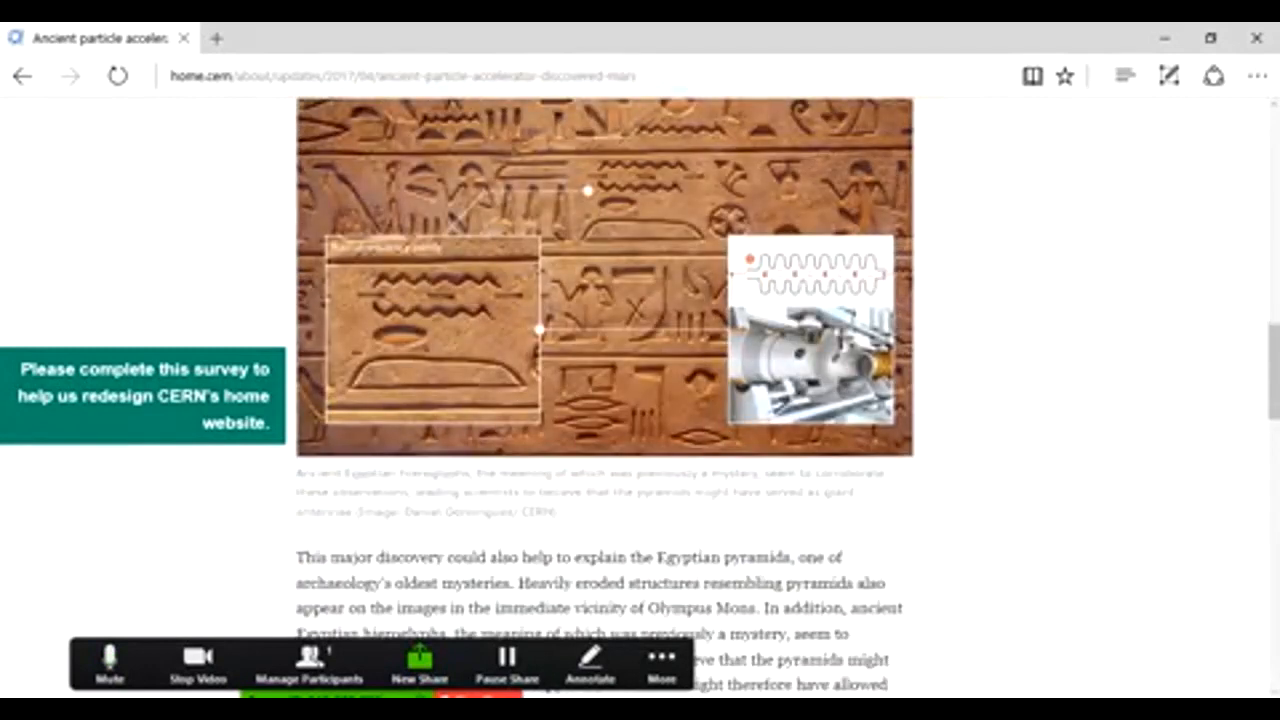
pyautogui.scroll(-3)
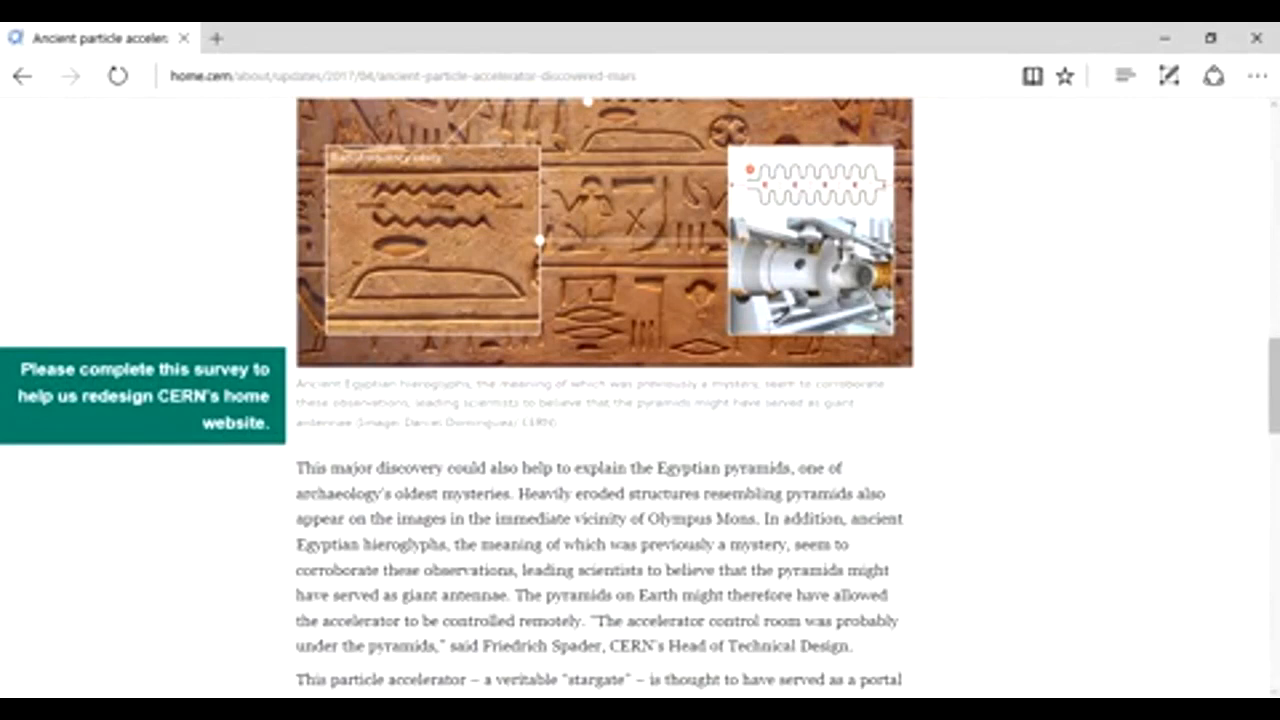
pyautogui.scroll(-3)
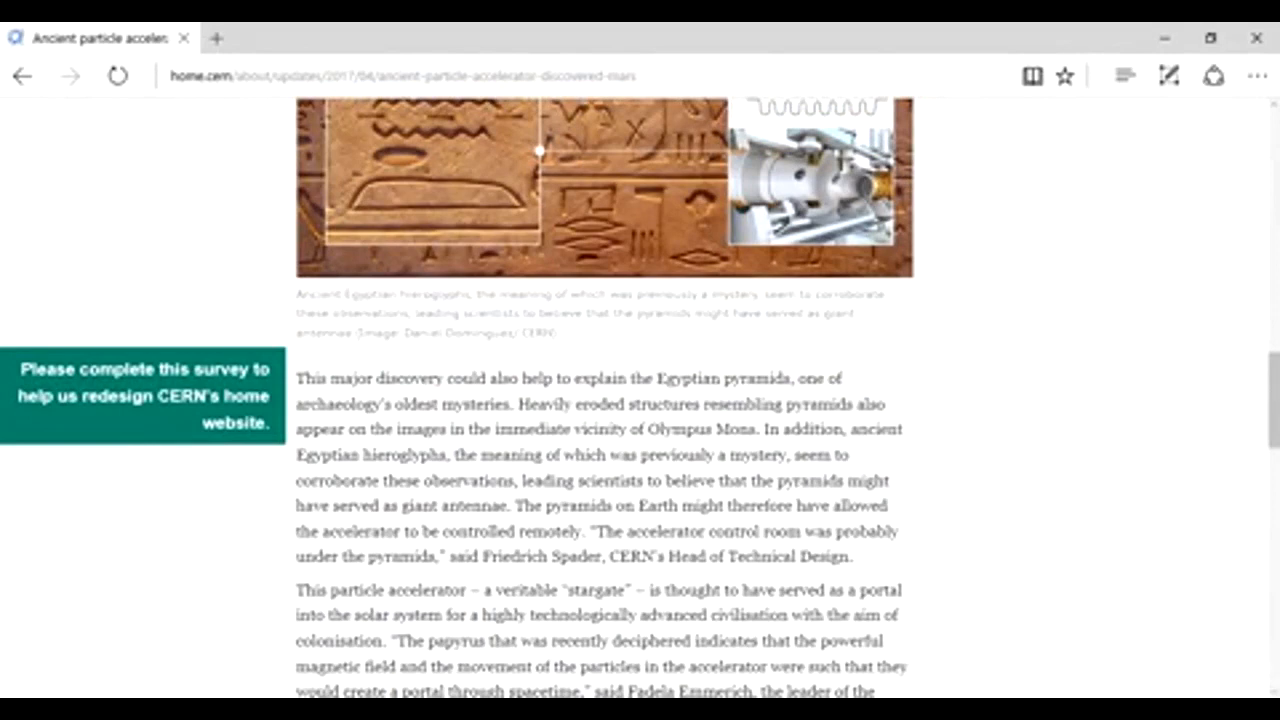
pyautogui.scroll(-3)
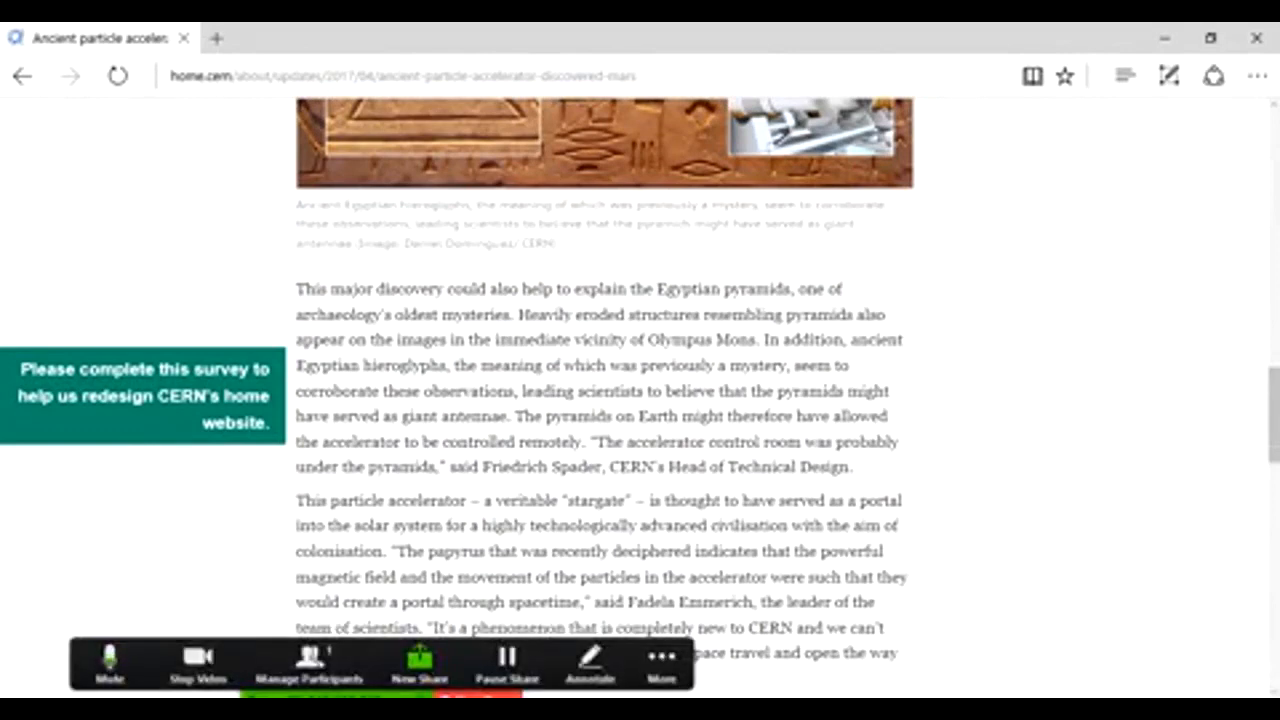
pyautogui.scroll(-3)
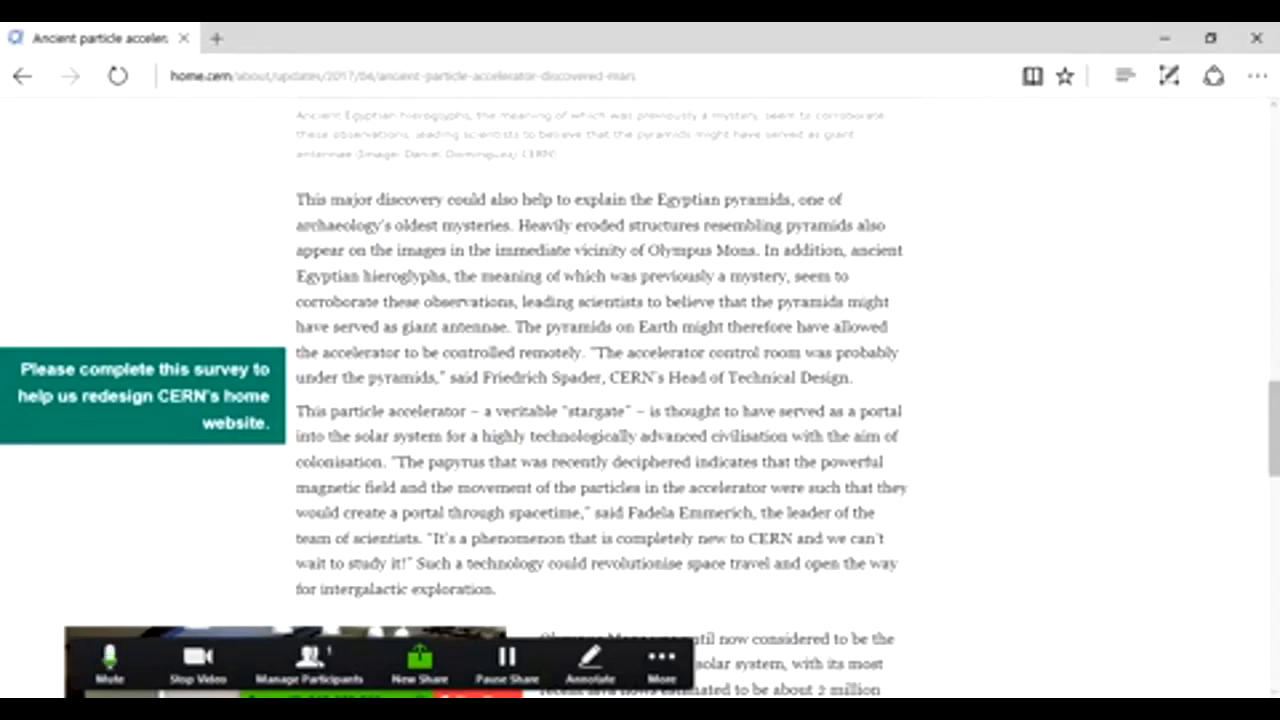
pyautogui.scroll(-3)
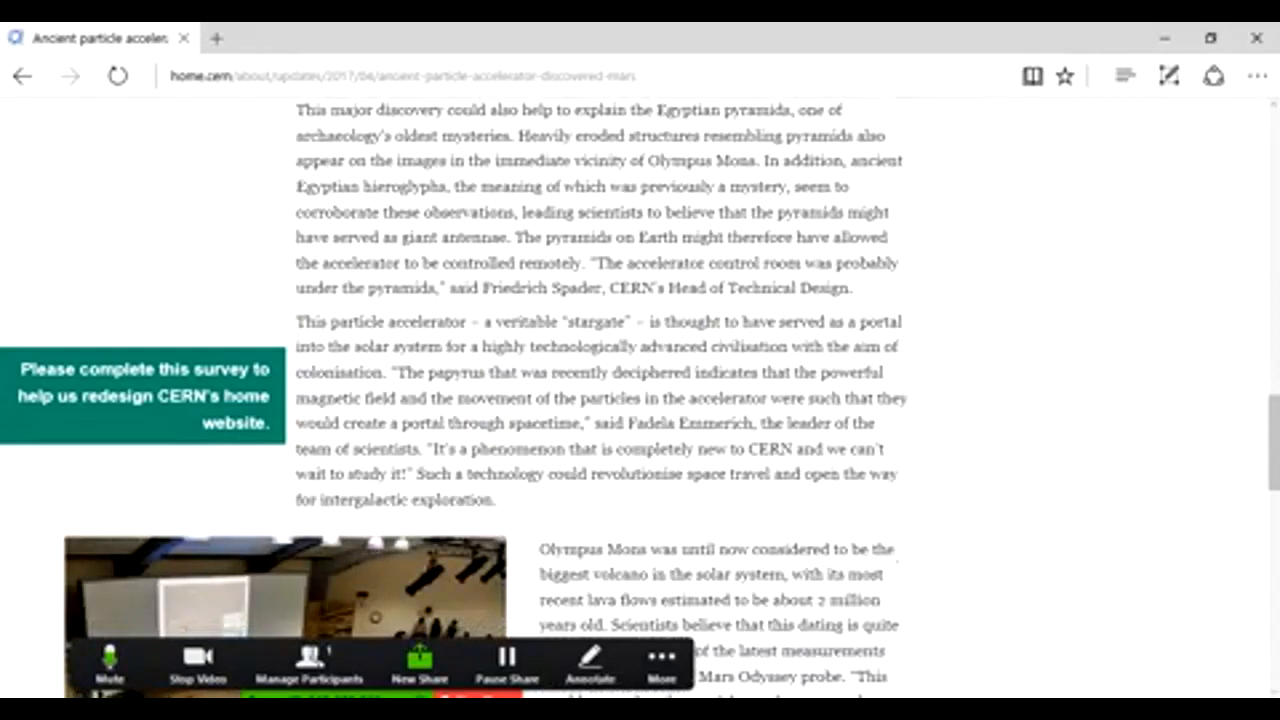
pyautogui.scroll(-3)
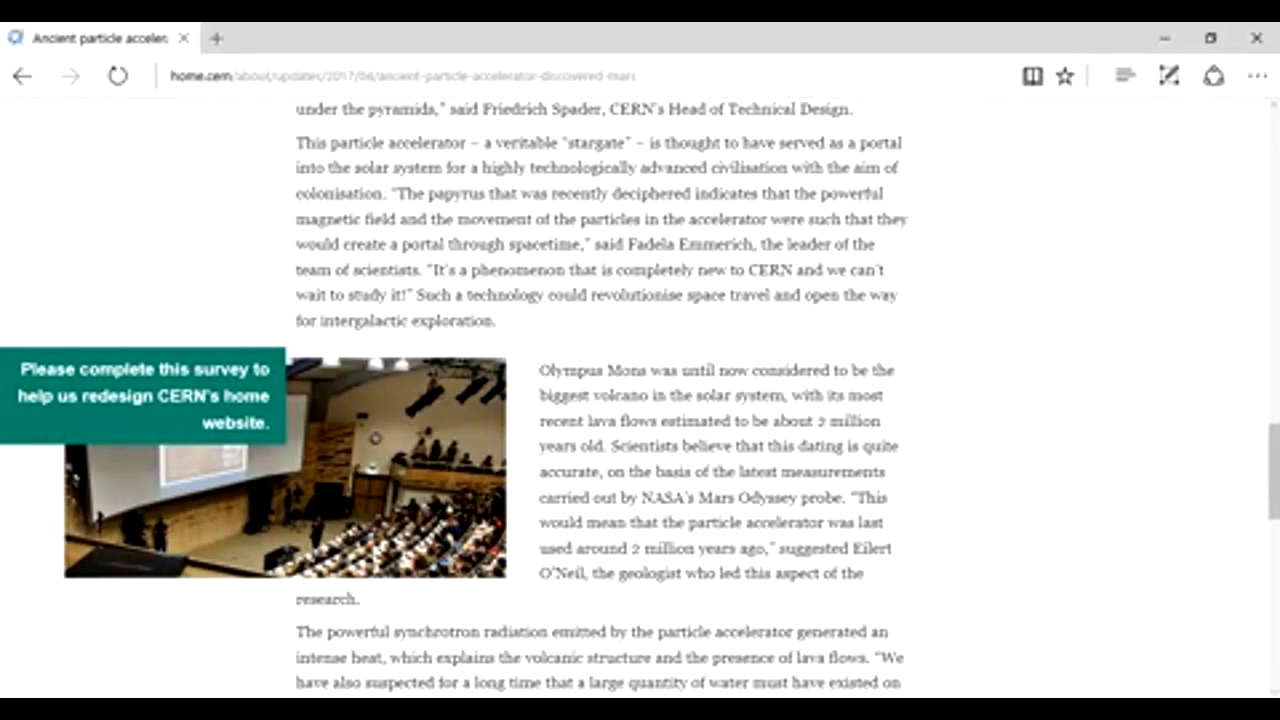
pyautogui.scroll(-3)
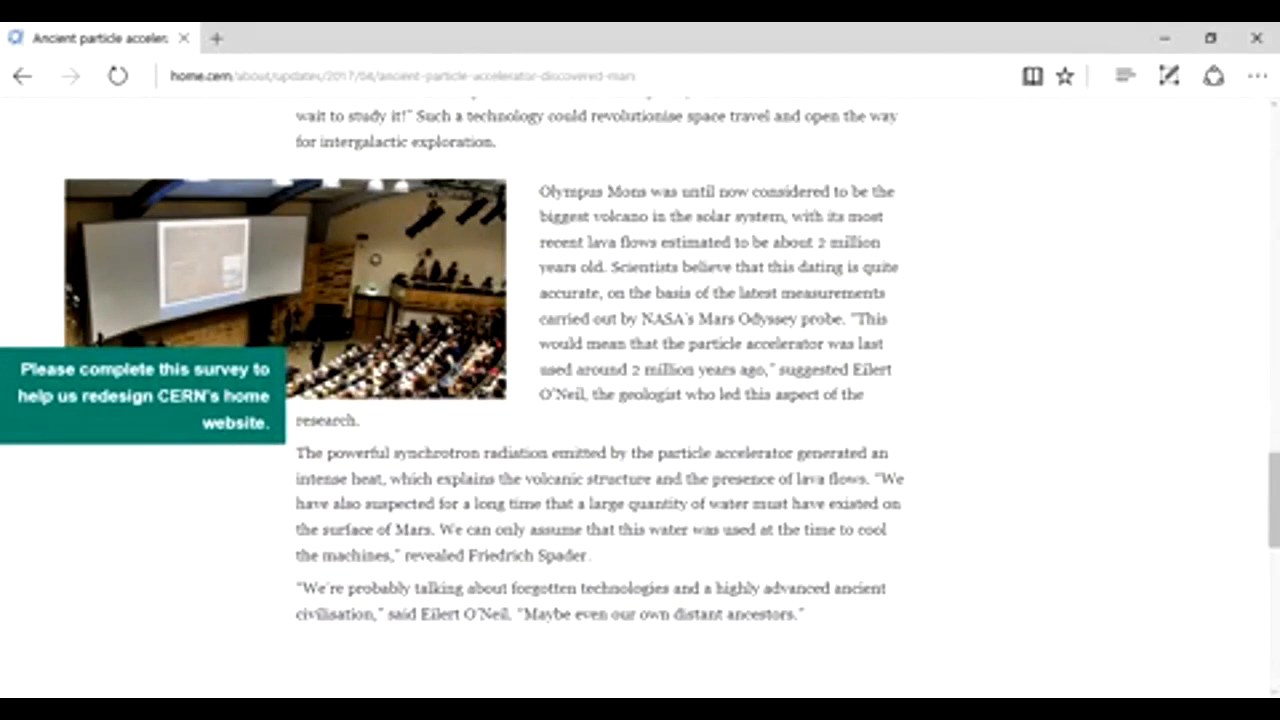
pyautogui.scroll(3)
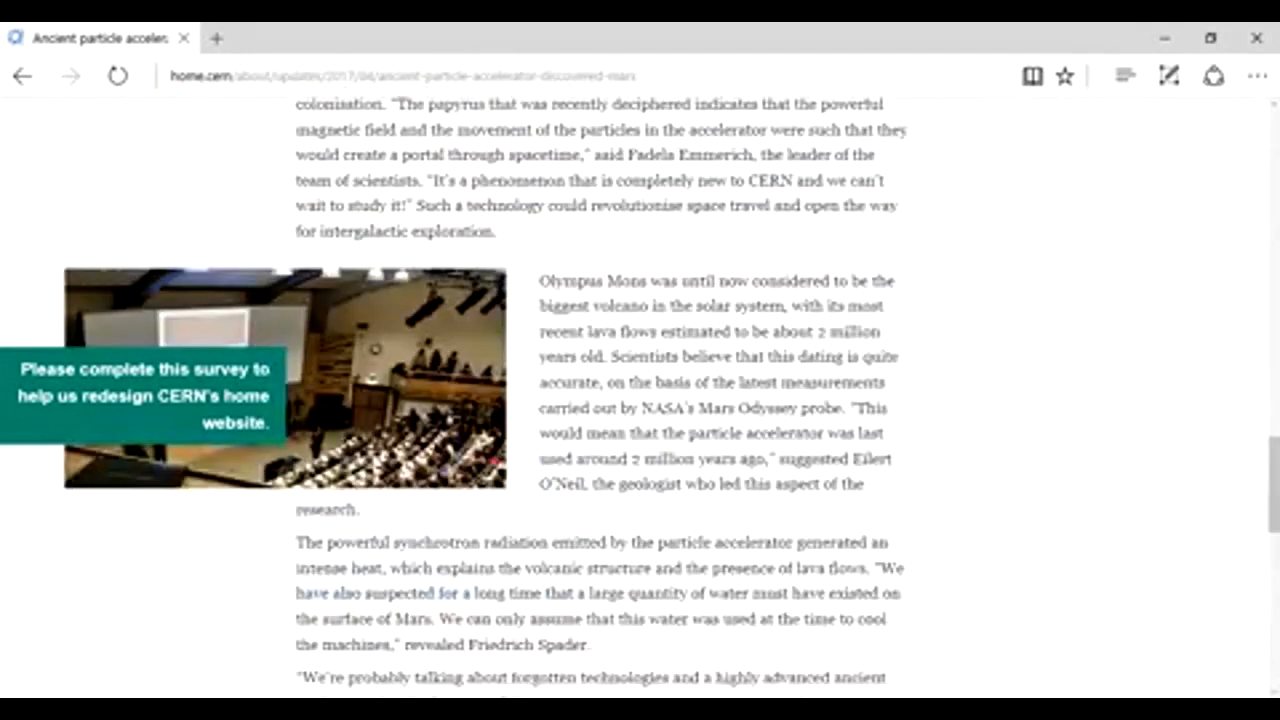
pyautogui.scroll(3)
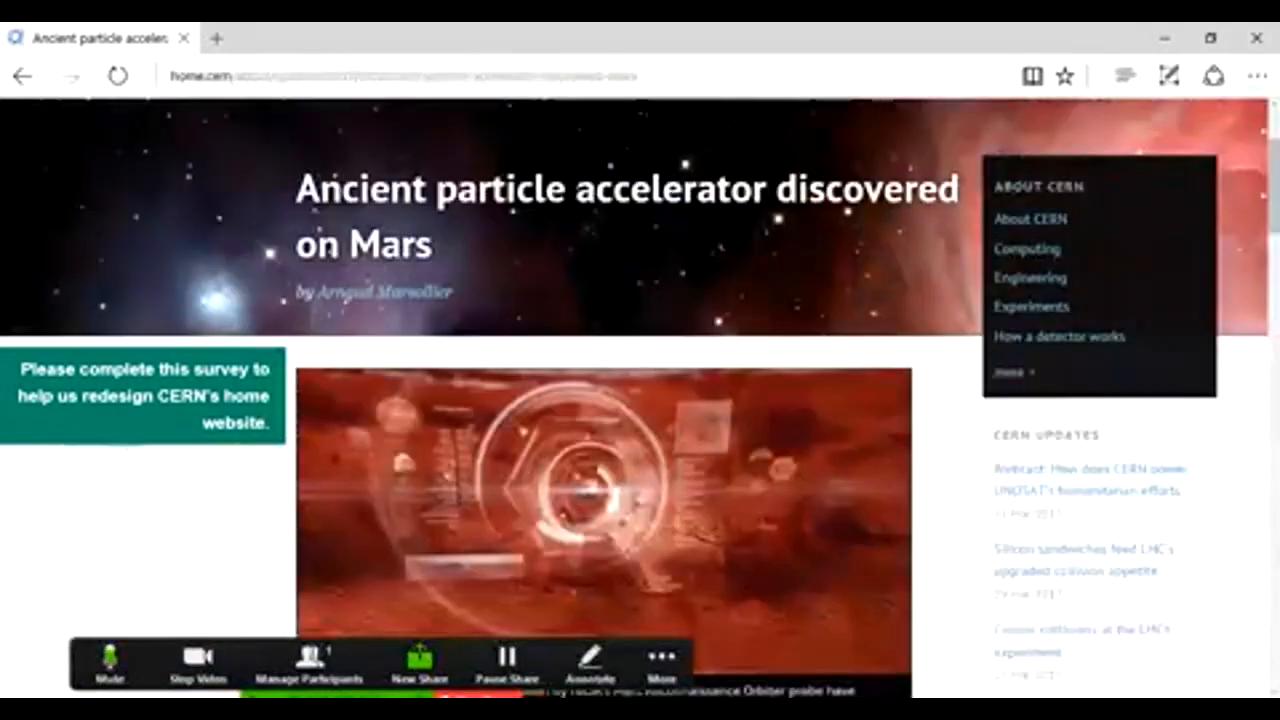
pyautogui.scroll(-3)
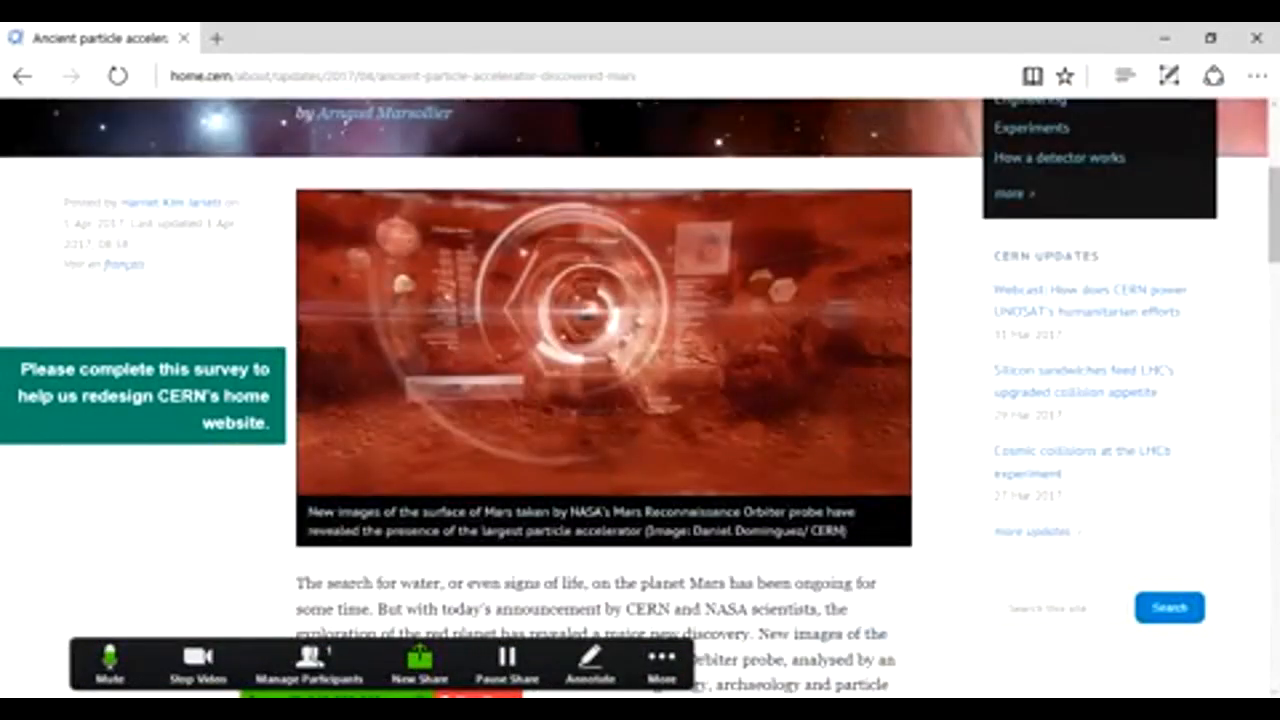
pyautogui.scroll(-3)
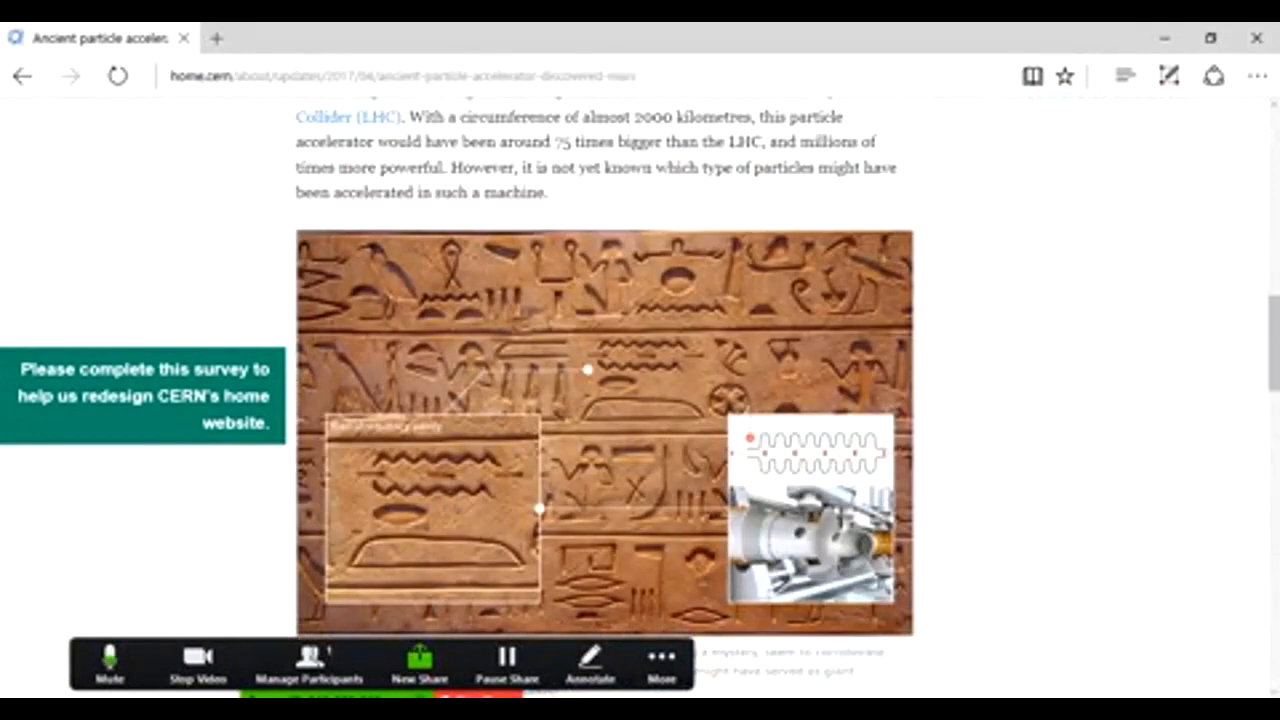
pyautogui.scroll(-3)
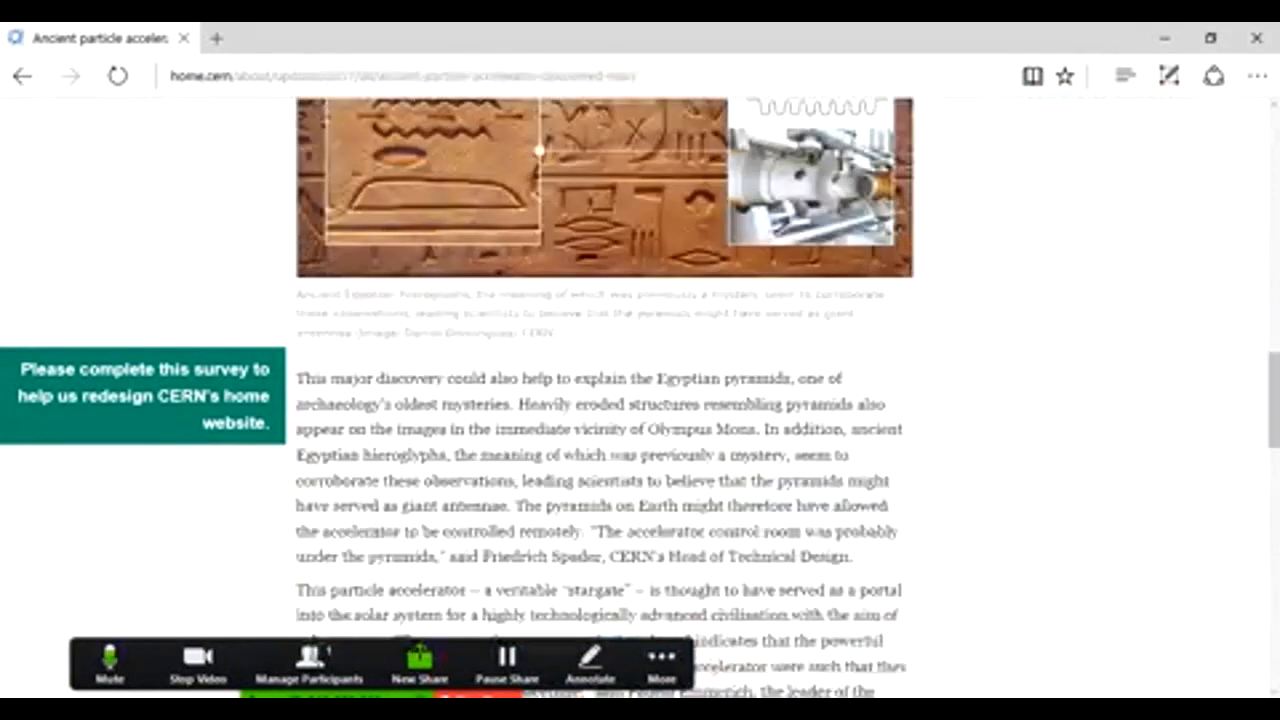
pyautogui.scroll(-3)
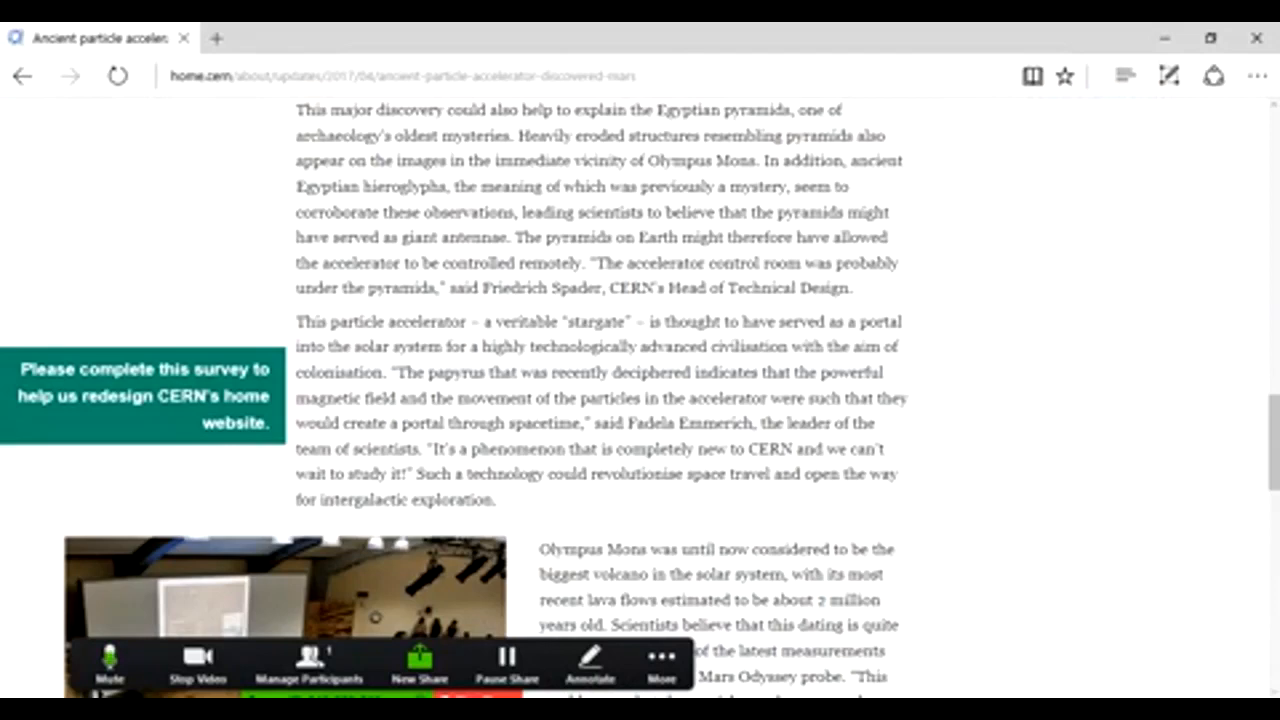
pyautogui.scroll(-3)
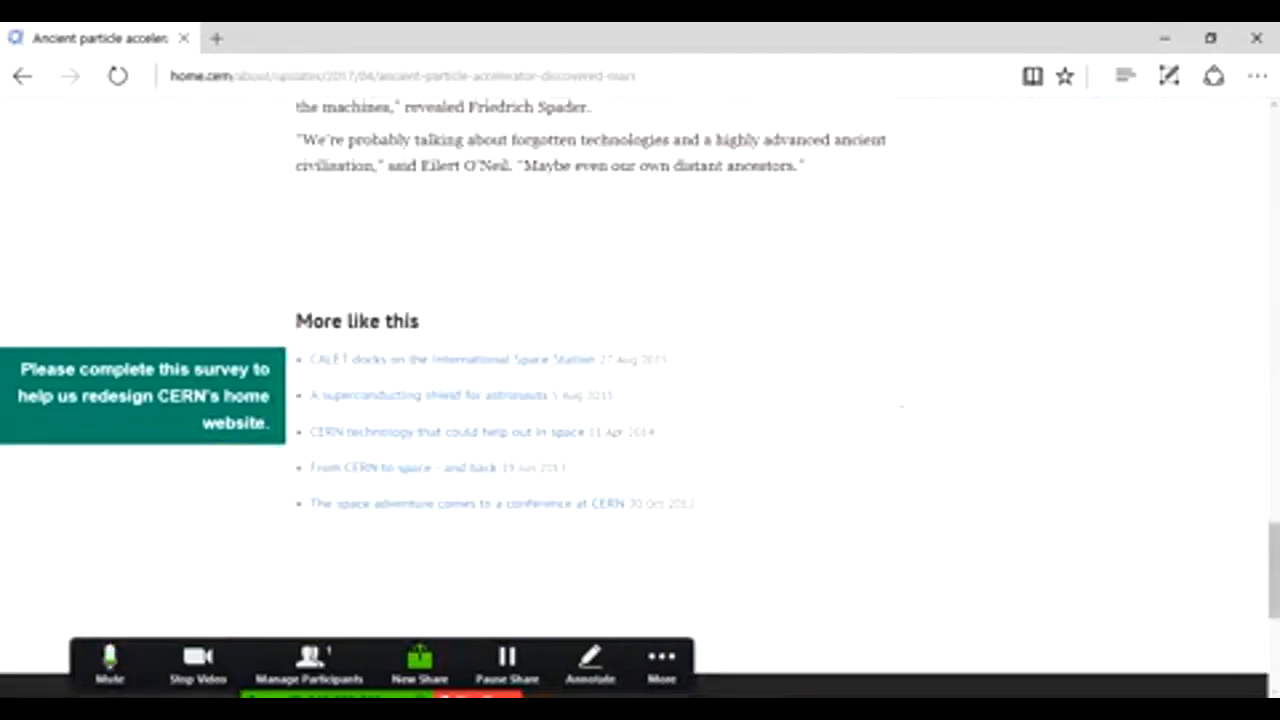
pyautogui.scroll(3)
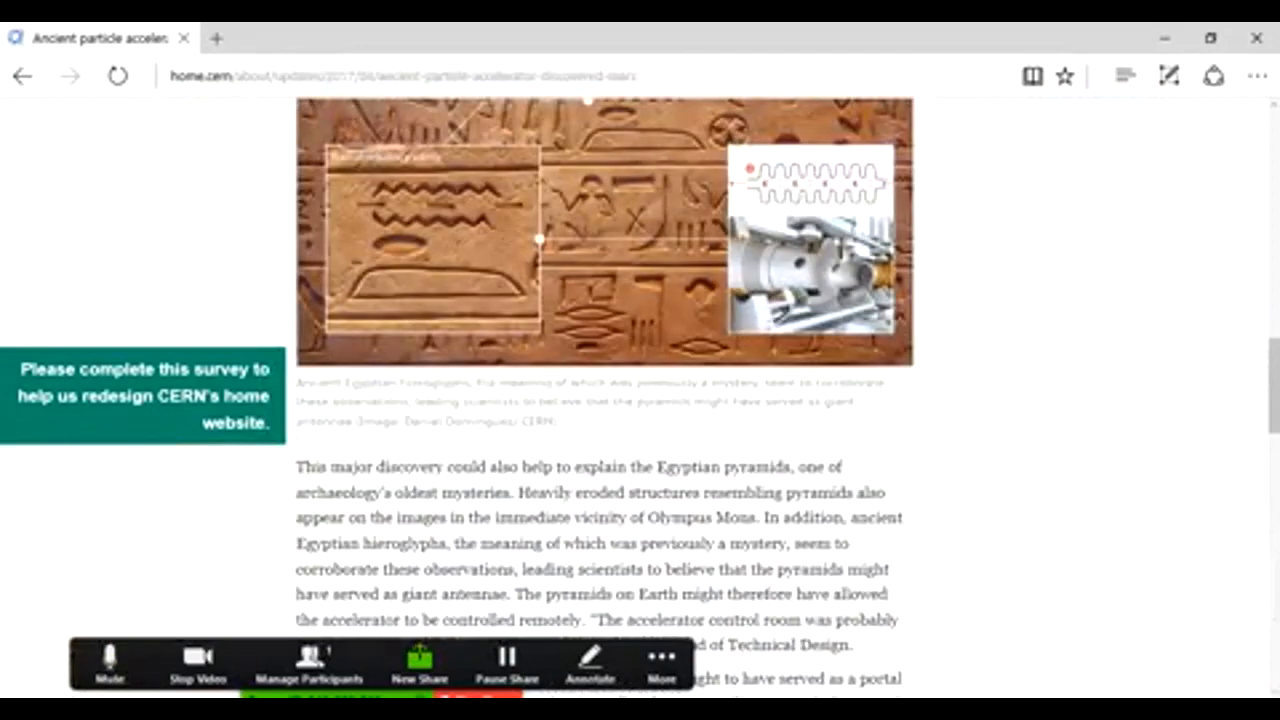
pyautogui.scroll(3)
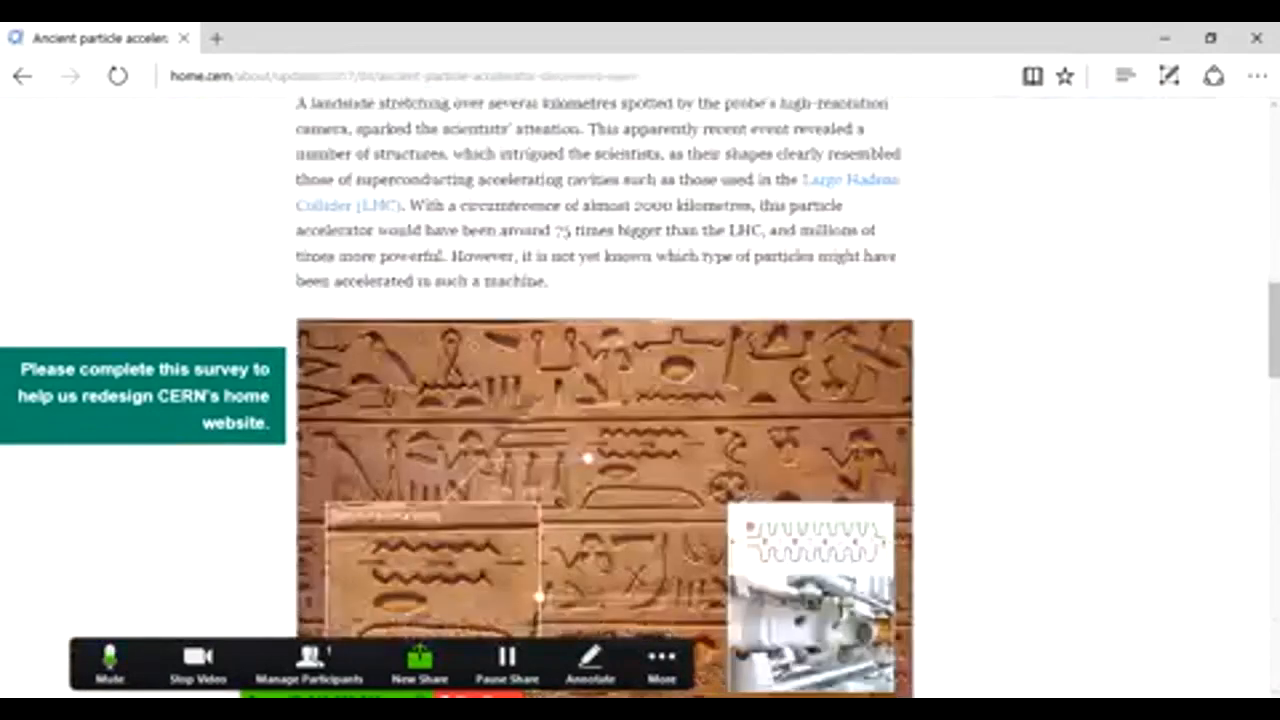
pyautogui.scroll(-3)
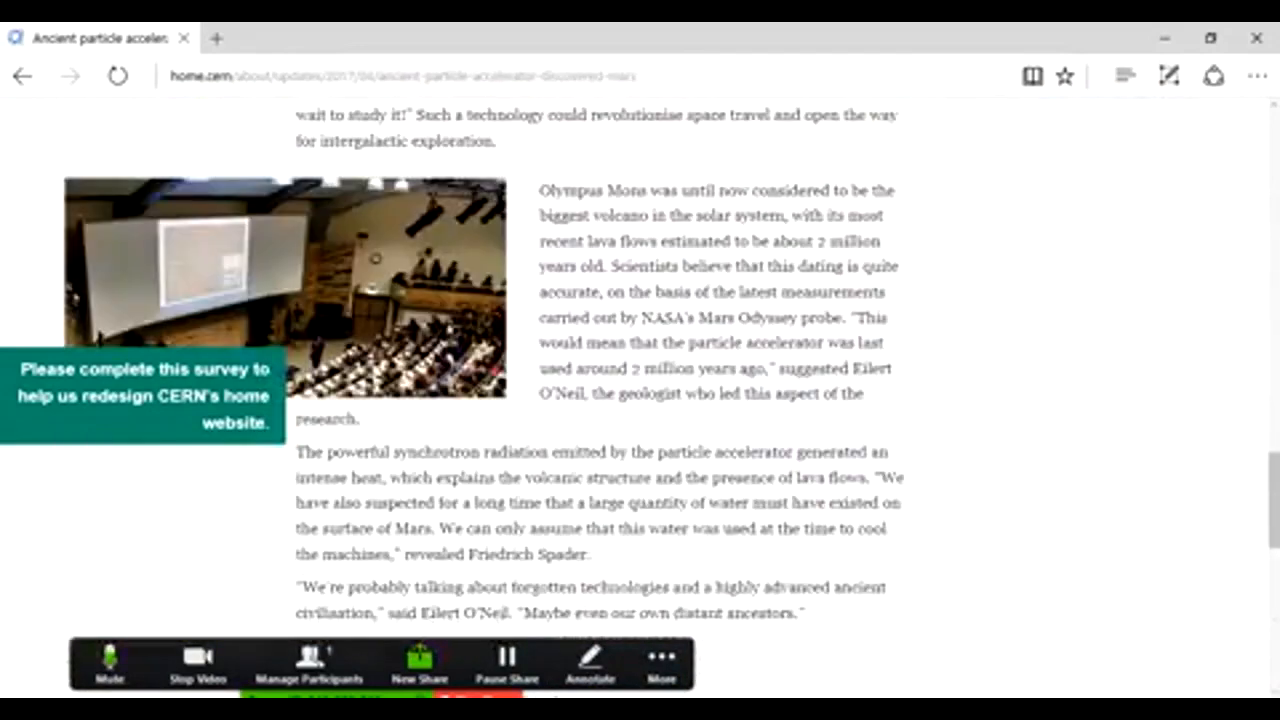
pyautogui.scroll(-3)
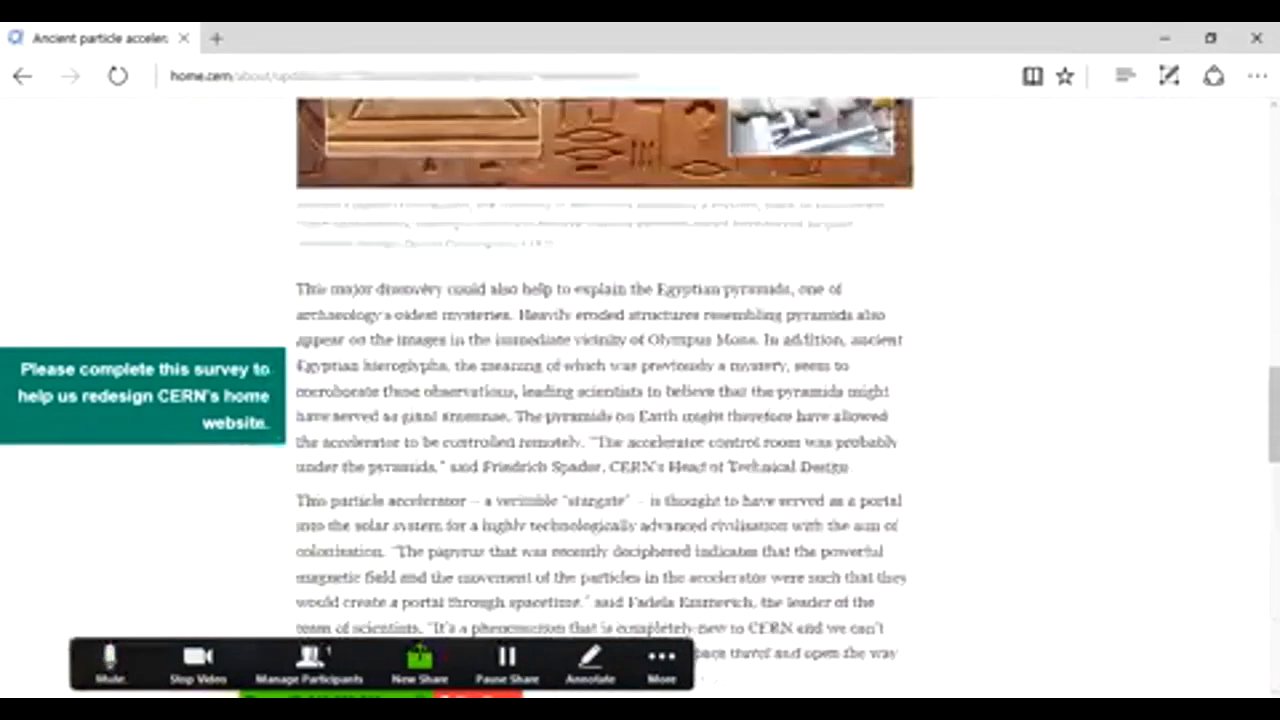
pyautogui.scroll(3)
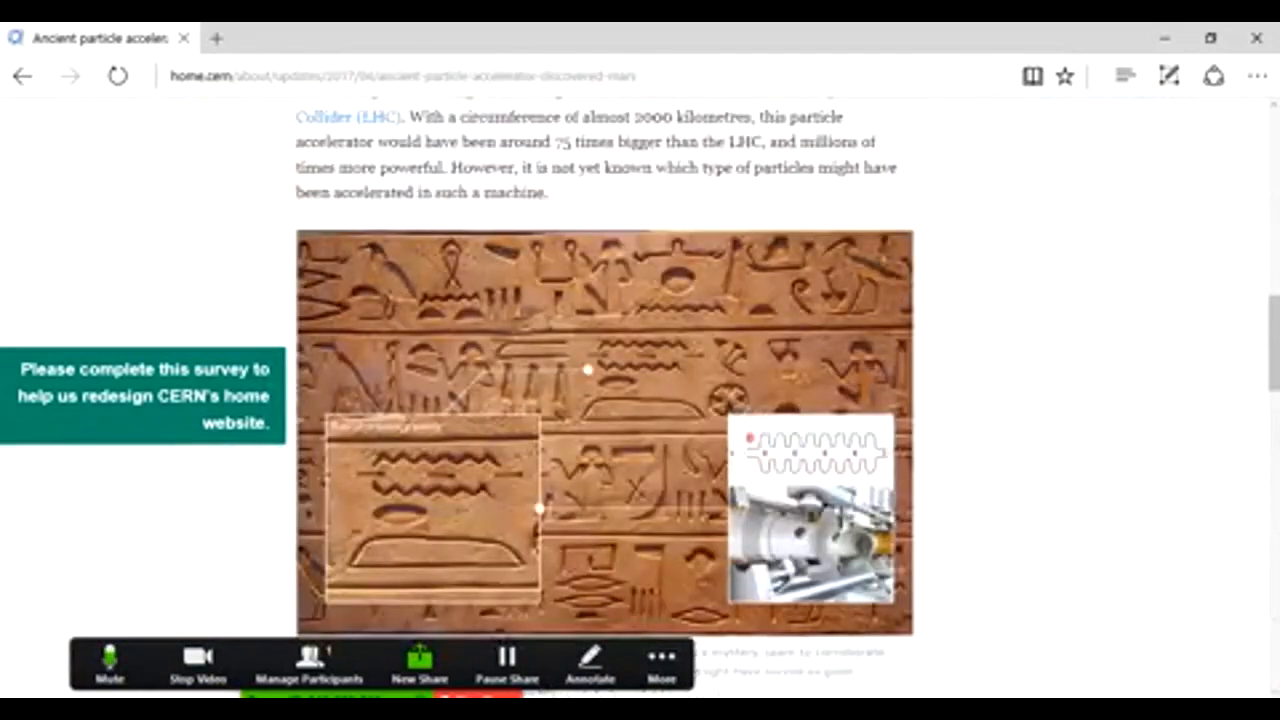
pyautogui.scroll(3)
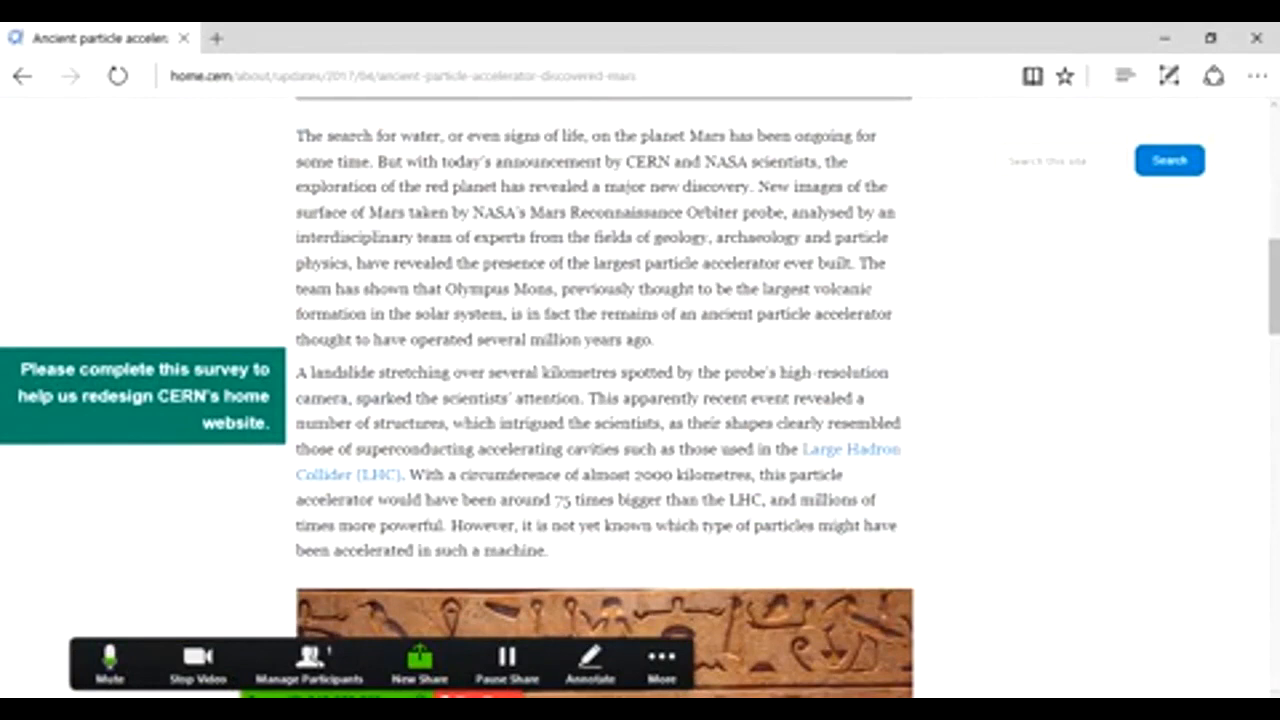
pyautogui.scroll(-3)
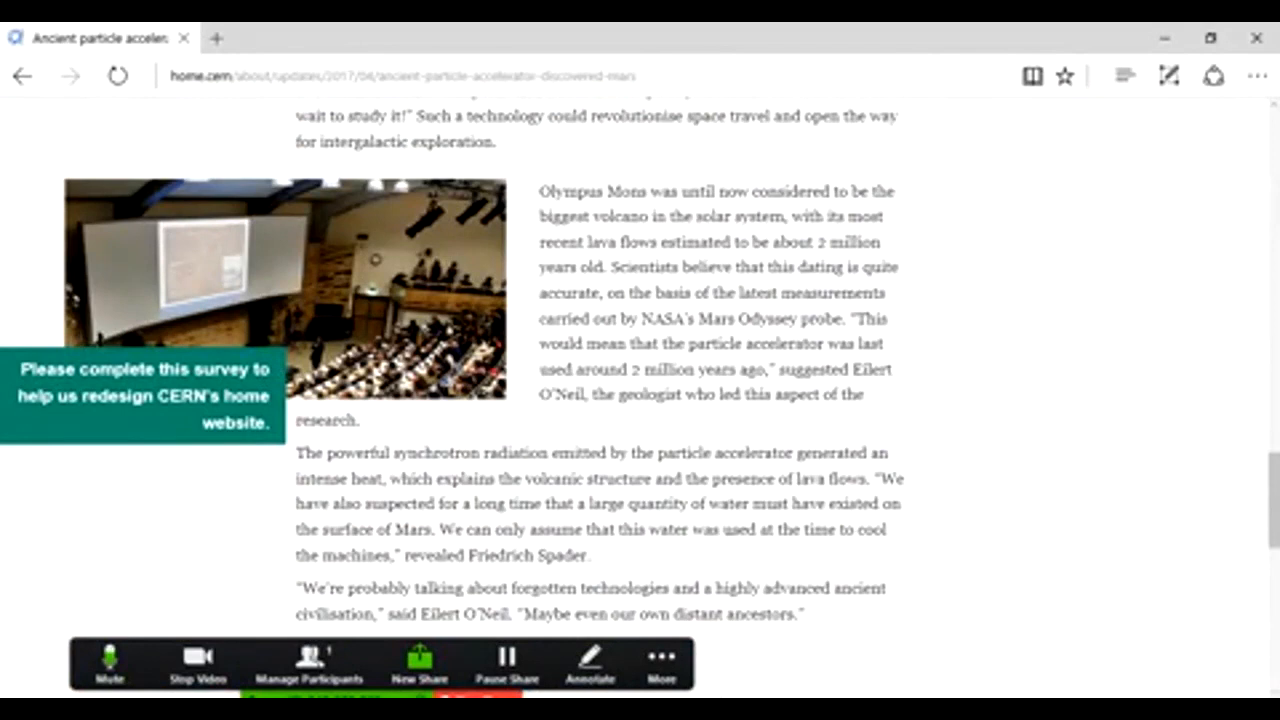
pyautogui.scroll(3)
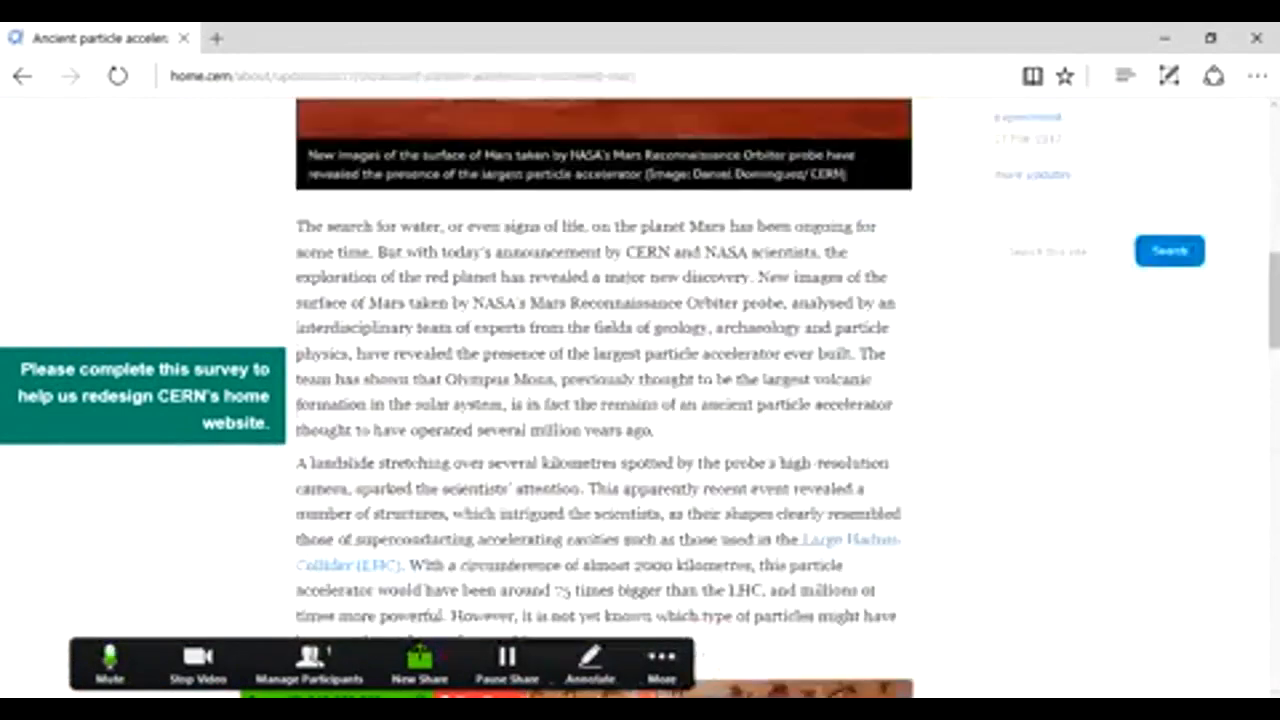